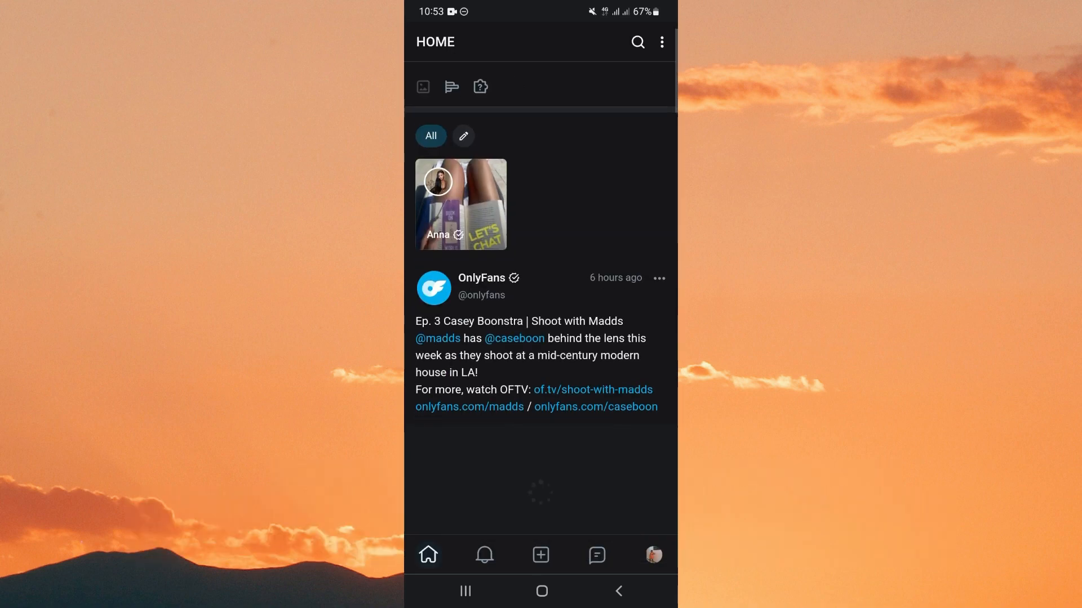
- Scroll the home feed, then start composing a new post from the + square
scroll("down", 3)
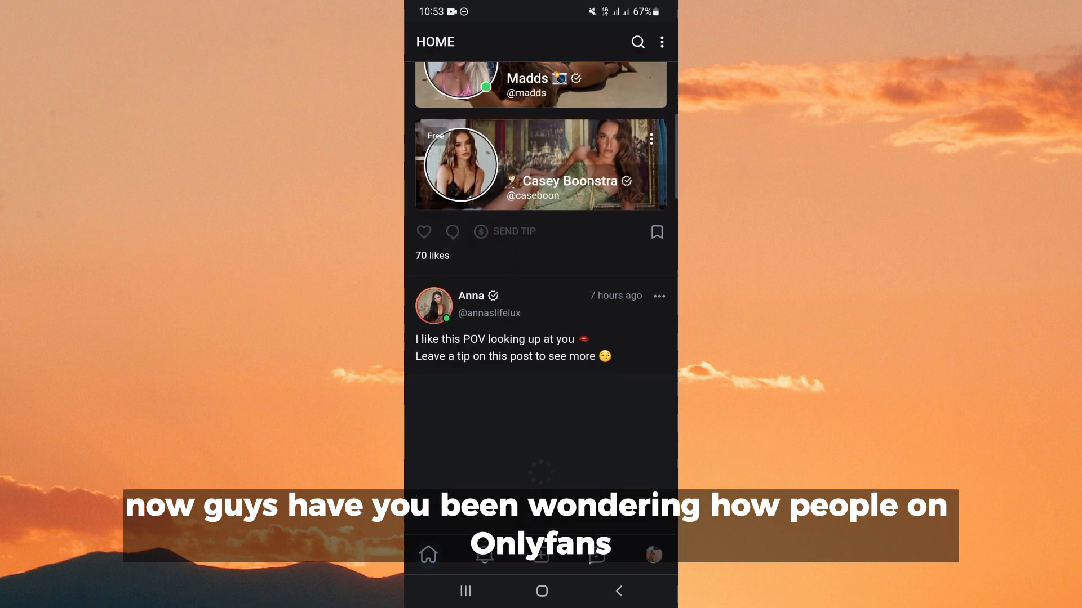
scroll("down", 3)
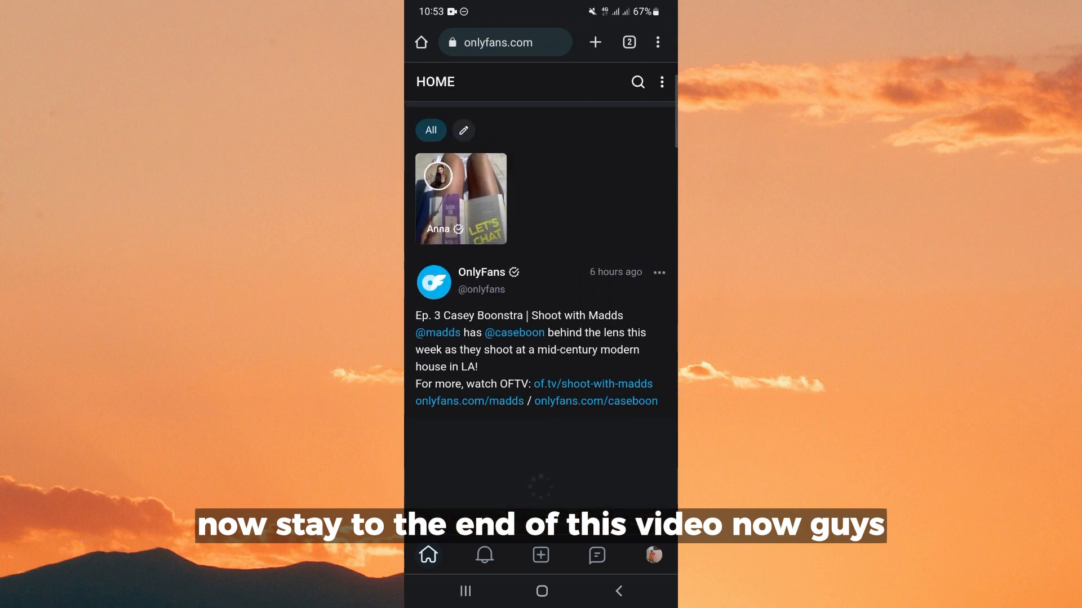
scroll("down", 3)
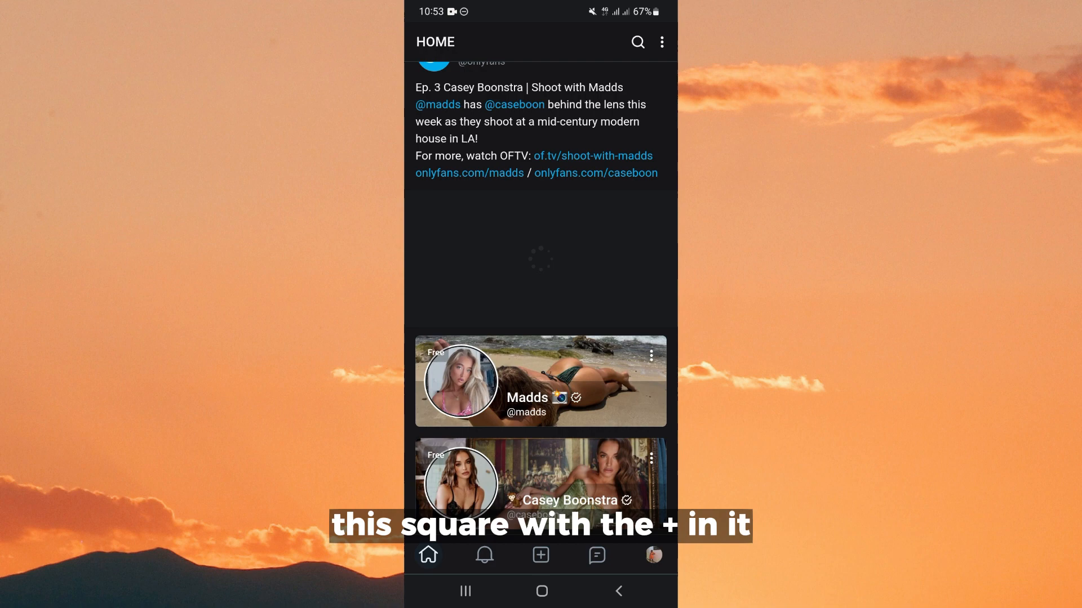
left_click(540, 556)
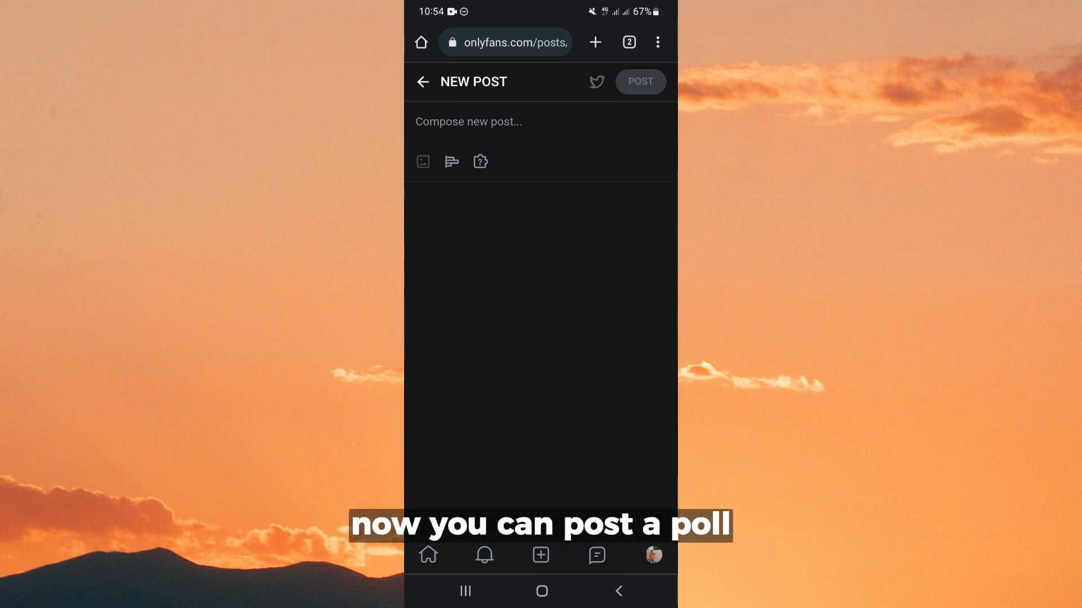
- Add a poll with blank option fields to the post, then remove it again
left_click(451, 161)
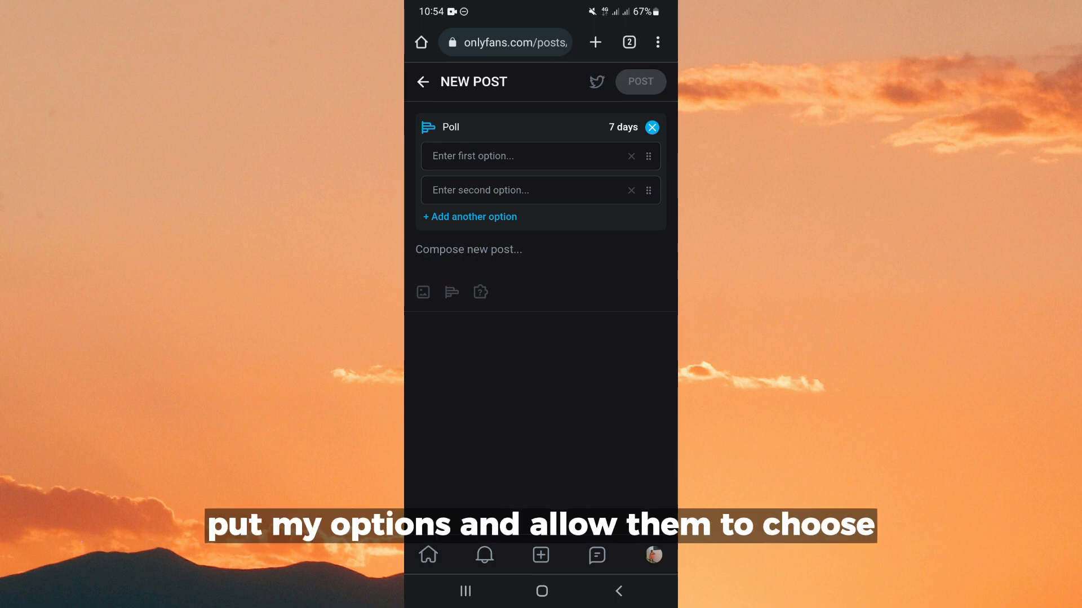
left_click(650, 128)
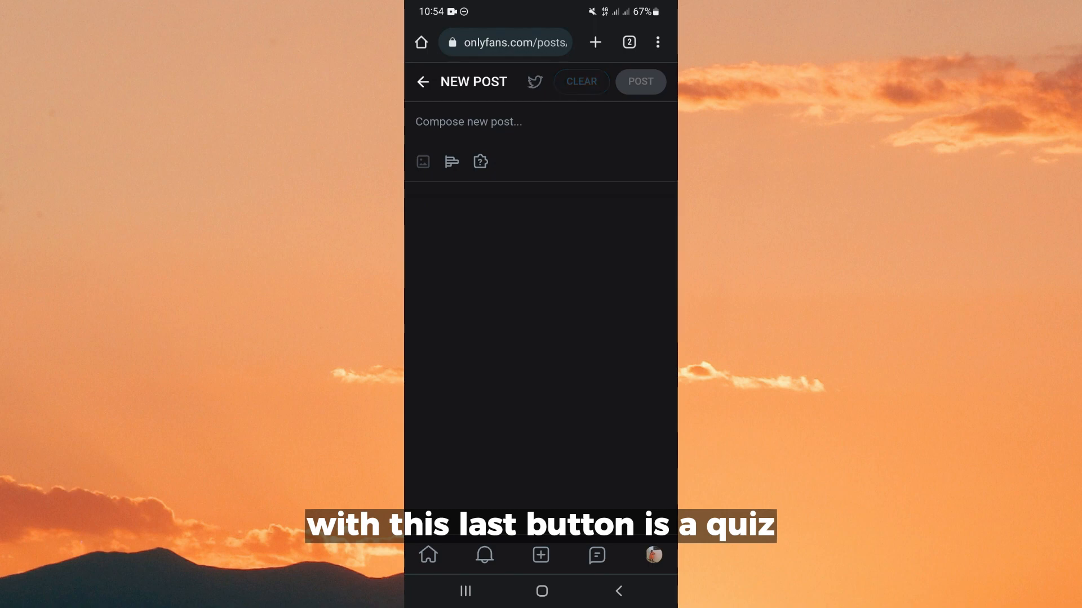
left_click(480, 161)
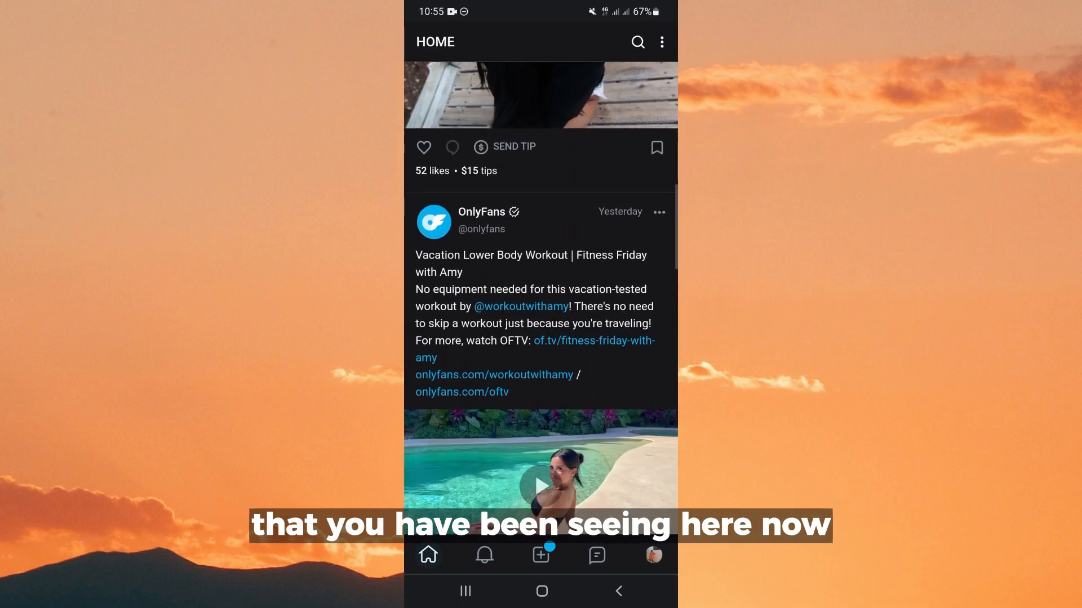
scroll("down", 3)
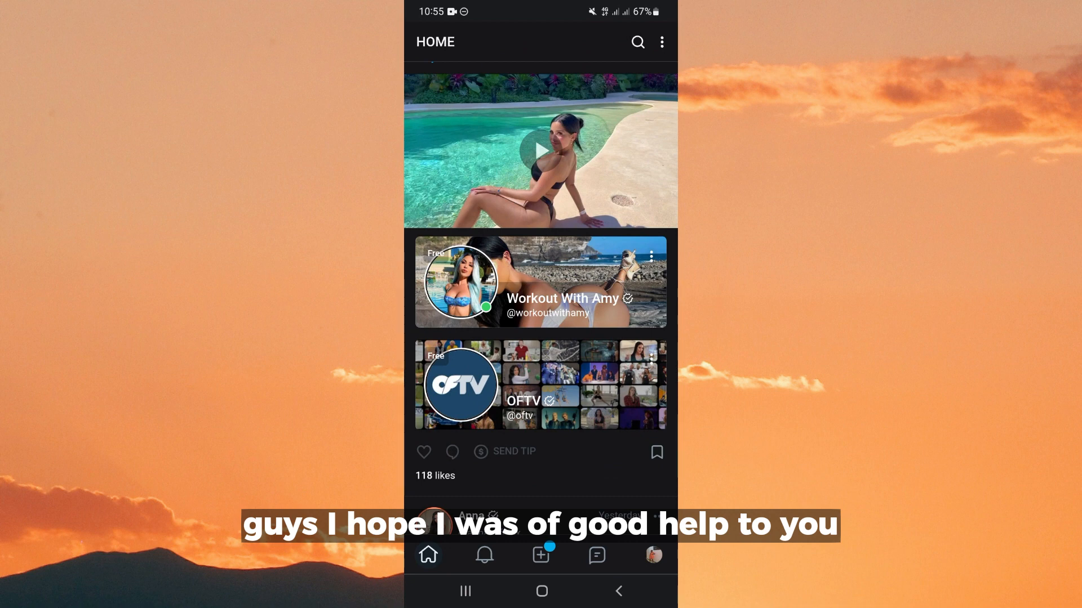